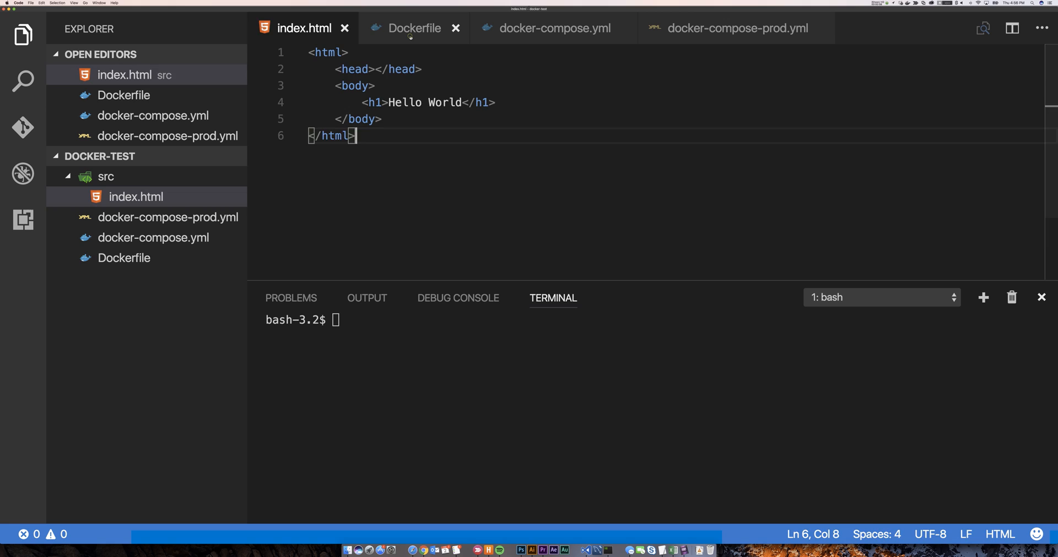
Step: Review the nginx Dockerfile's COPY src to html line against the Hello World index.html source
{"action": "left_click", "coordinate": [413, 28]}
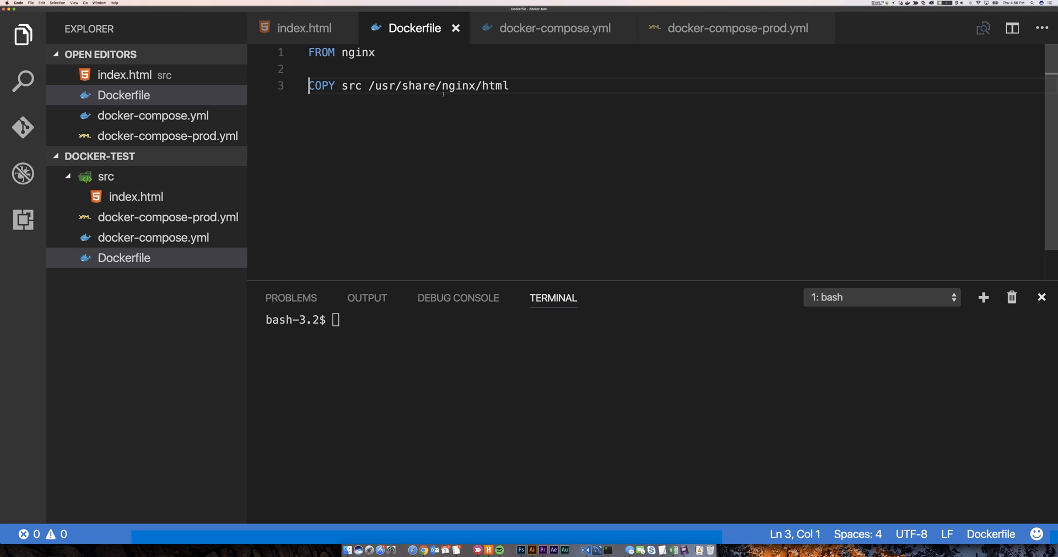
{"action": "double_click", "coordinate": [494, 86]}
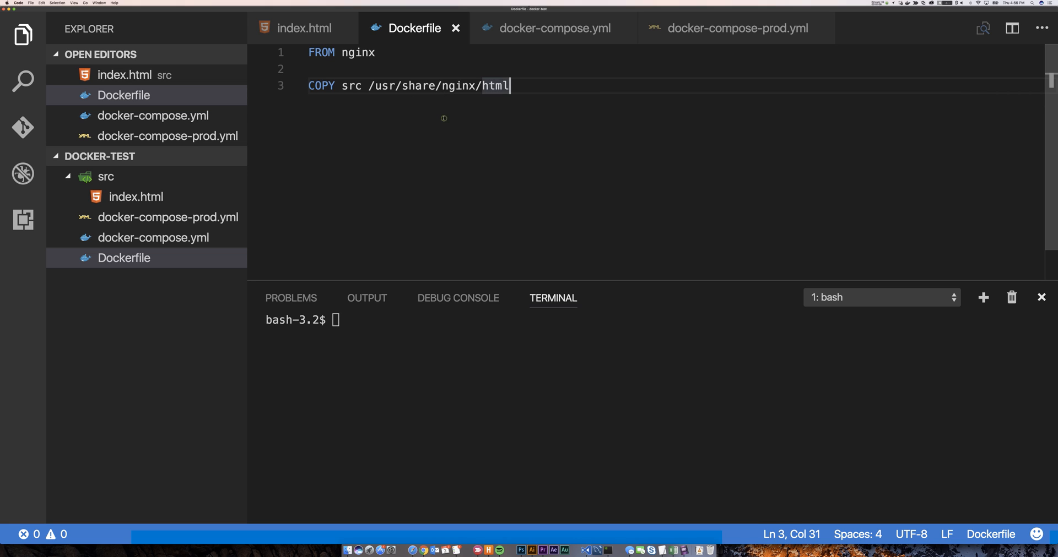
{"action": "mouse_move", "coordinate": [317, 33]}
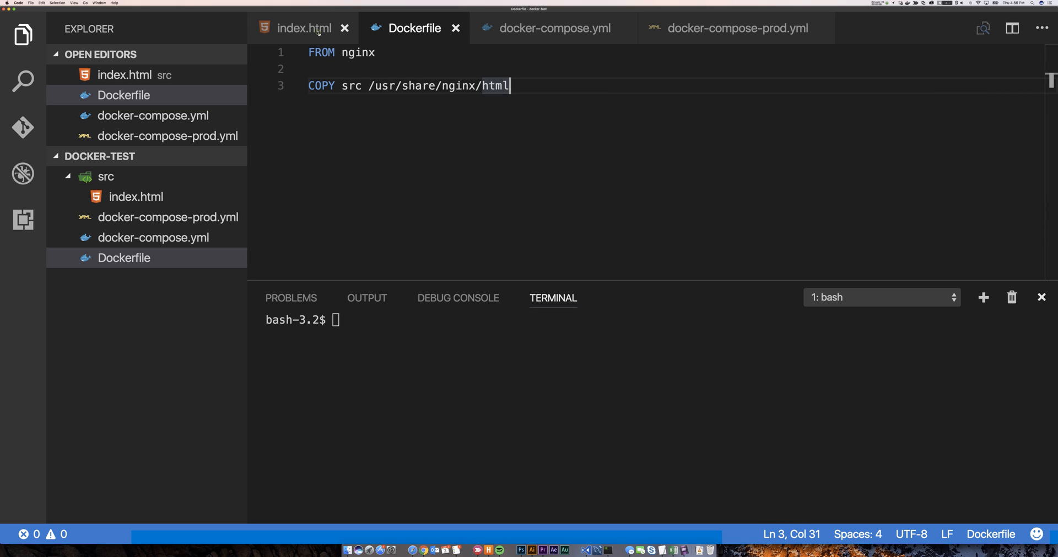
{"action": "left_click", "coordinate": [304, 29]}
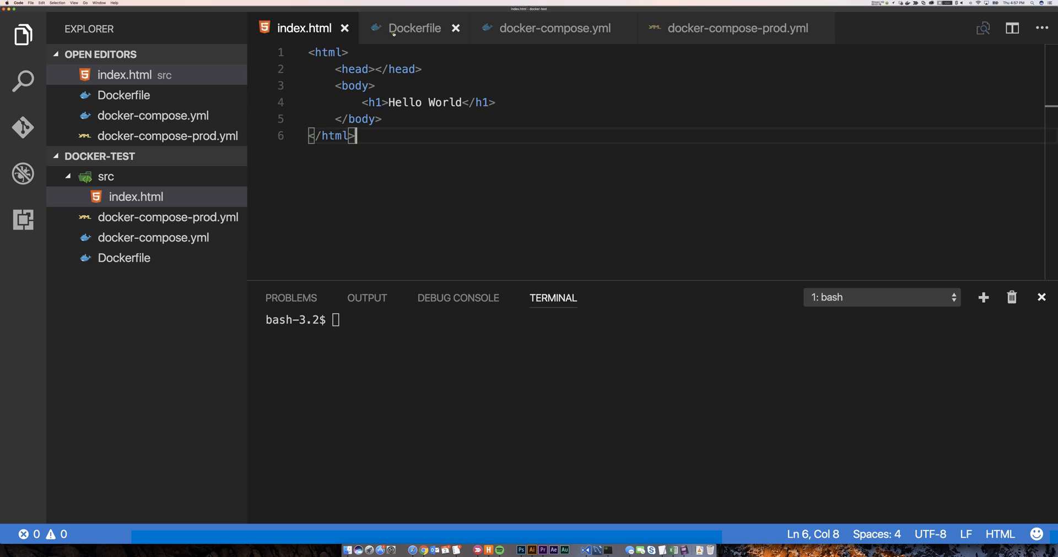
{"action": "left_click", "coordinate": [413, 28]}
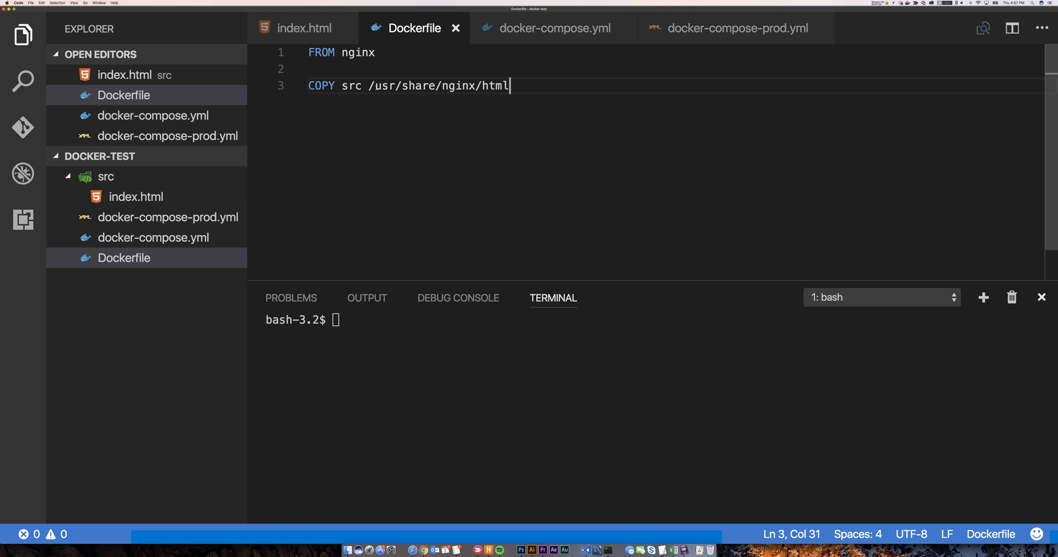
Step: Change the dev compose port mapping from 80:80 to 8080:80 and save docker-compose.yml
{"action": "left_click", "coordinate": [553, 27]}
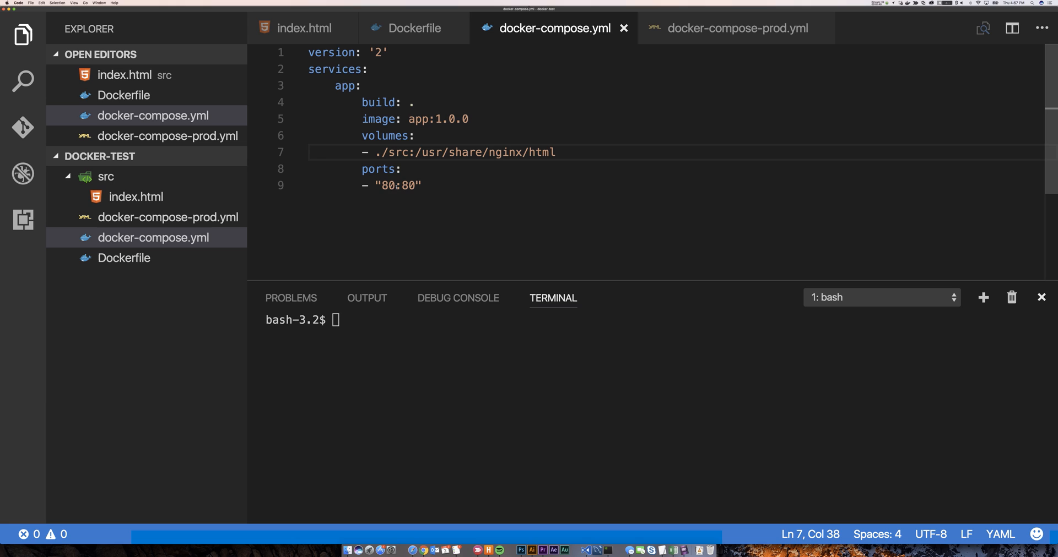
{"action": "double_click", "coordinate": [388, 185]}
{"action": "type", "text": "80"}
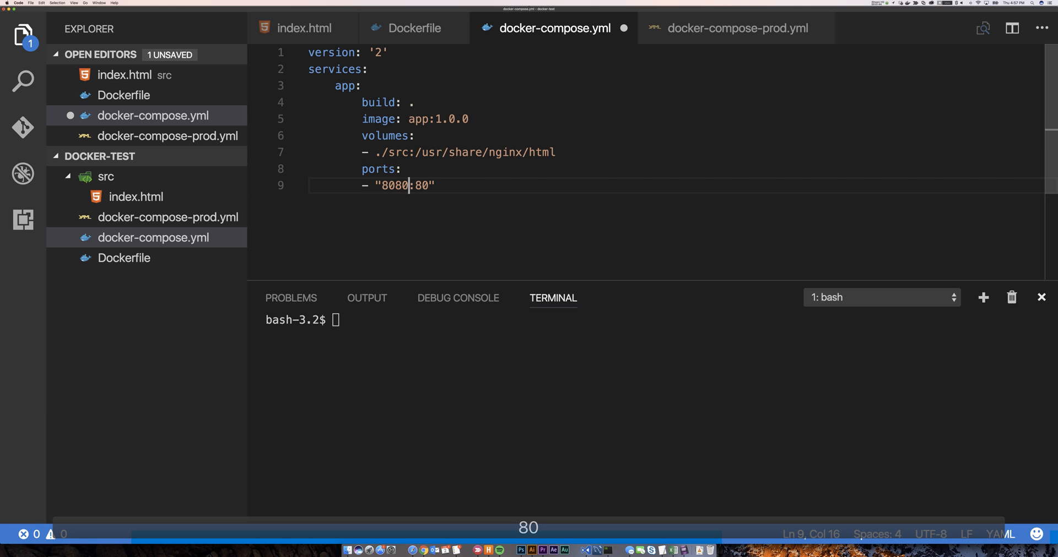
{"action": "double_click", "coordinate": [540, 152]}
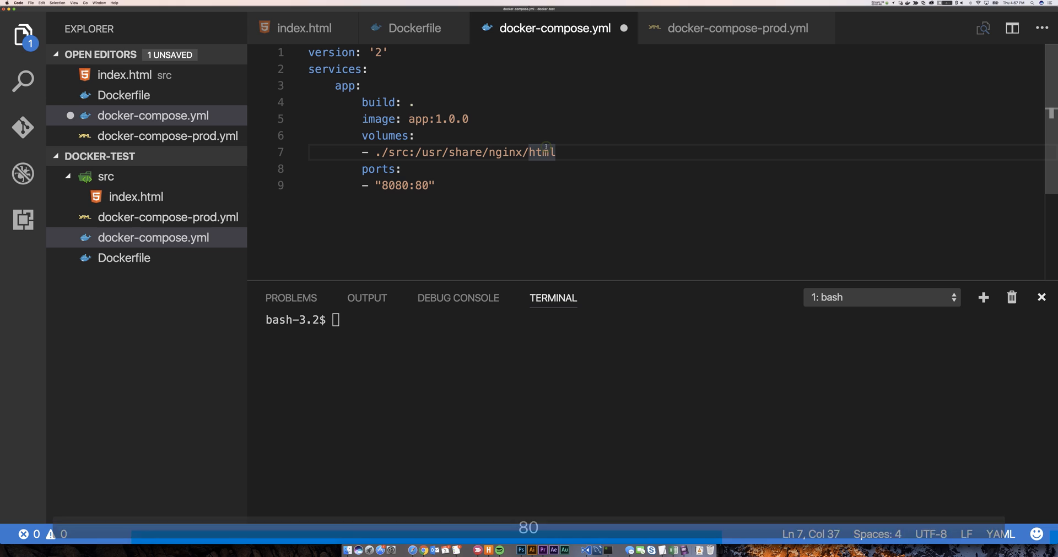
{"action": "key", "text": "cmd+s"}
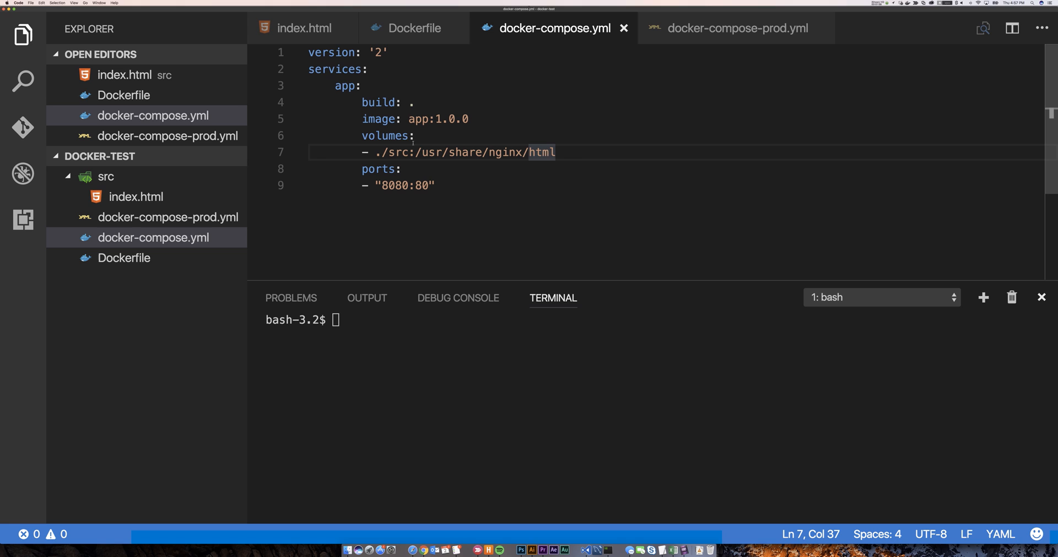
Step: Review the app service's build '.' and volumes lines in the dev compose file
{"action": "double_click", "coordinate": [378, 102]}
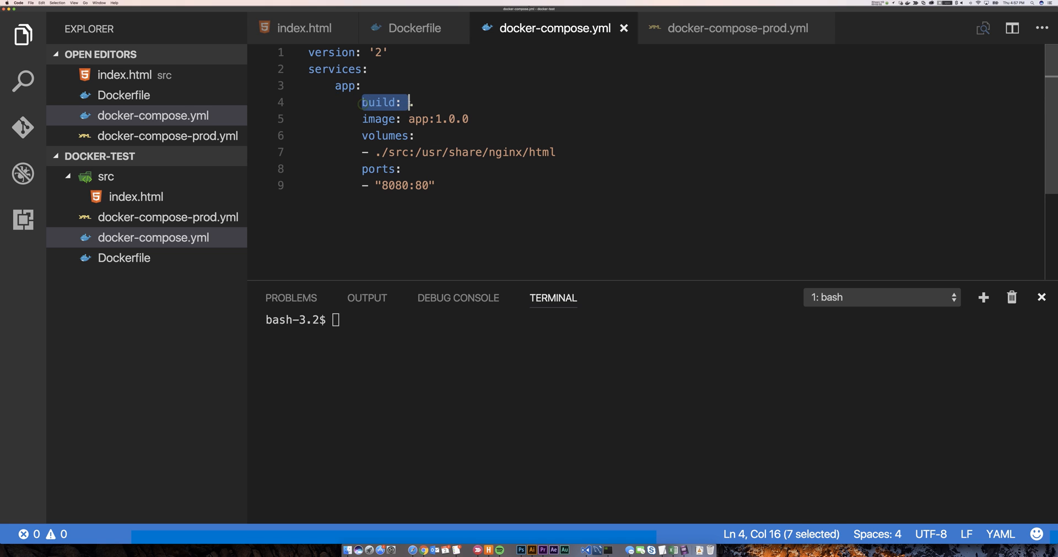
{"action": "key", "text": "shift+Right"}
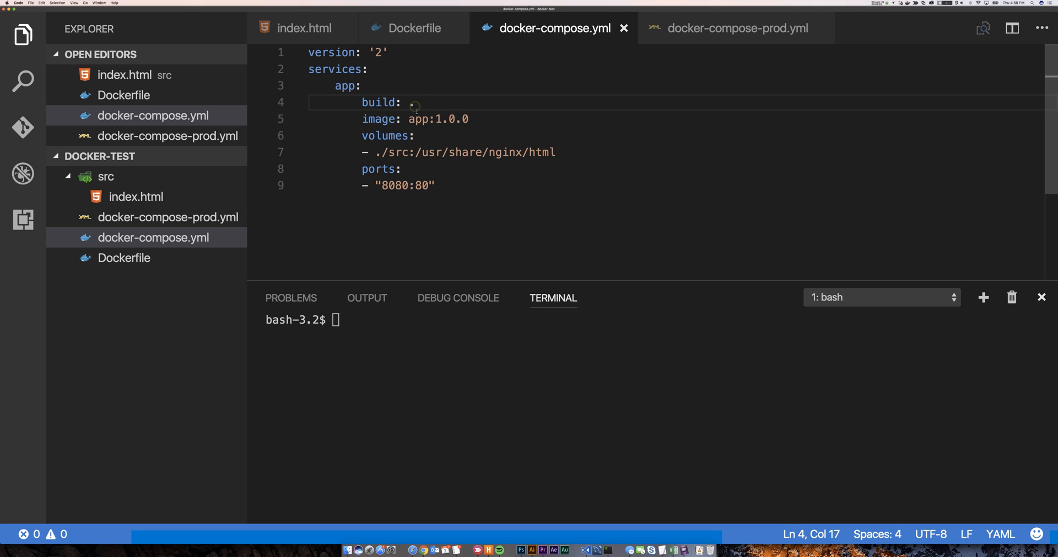
{"action": "type", "text": "."}
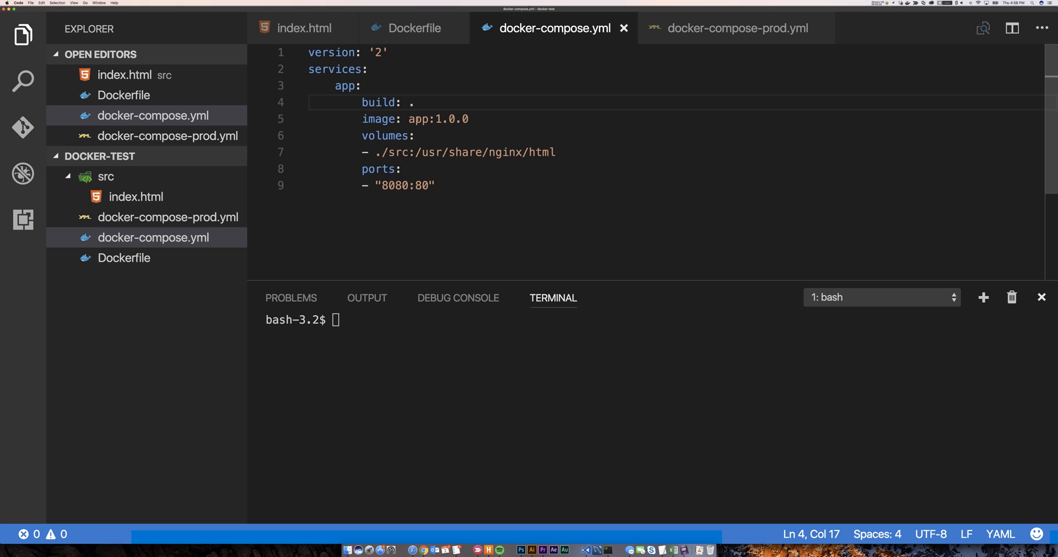
{"action": "double_click", "coordinate": [418, 119]}
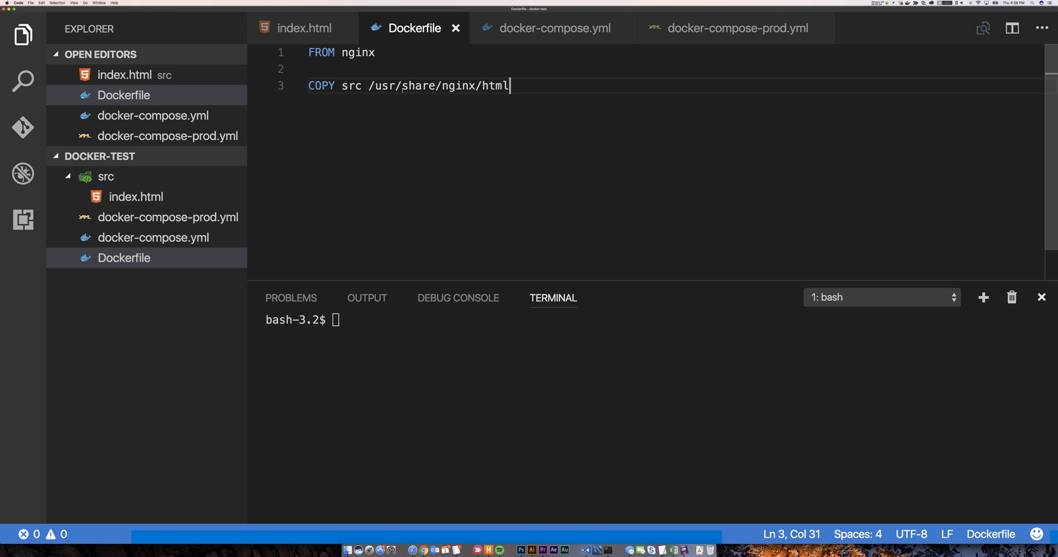
{"action": "mouse_move", "coordinate": [503, 44]}
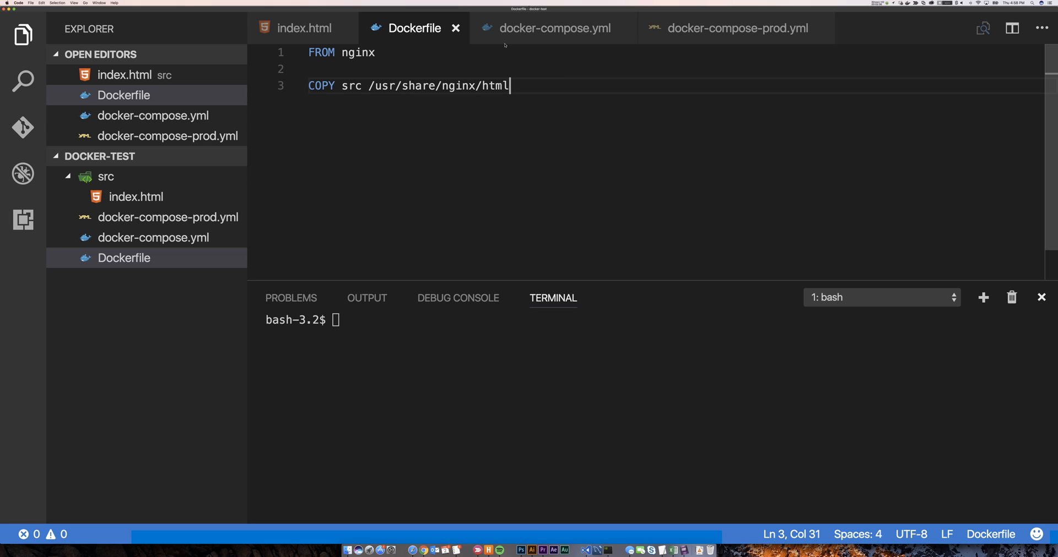
{"action": "left_click", "coordinate": [554, 28]}
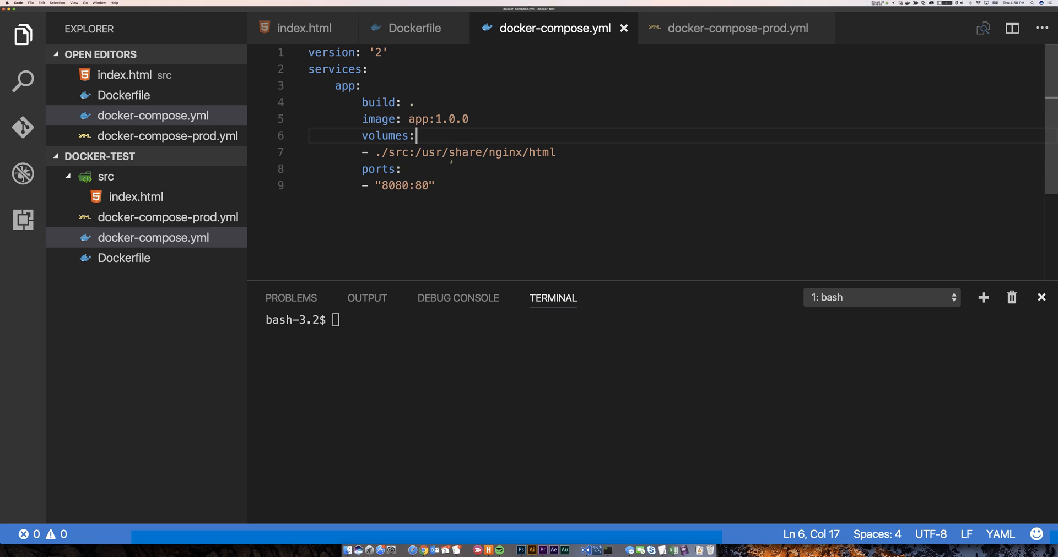
Step: Run docker-compose up --build in the integrated terminal to build and start the nginx container
{"action": "left_click", "coordinate": [401, 169]}
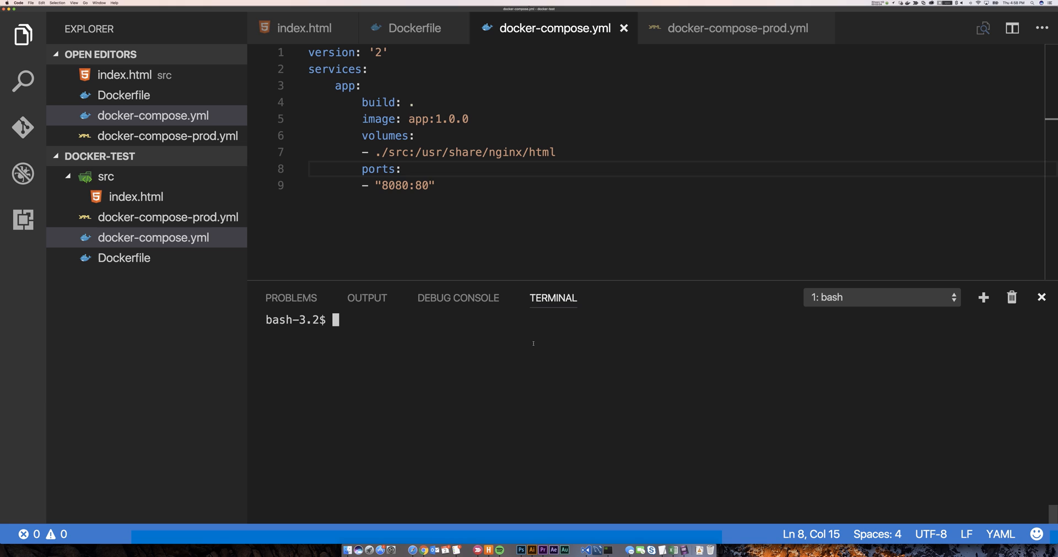
{"action": "type", "text": "docker"}
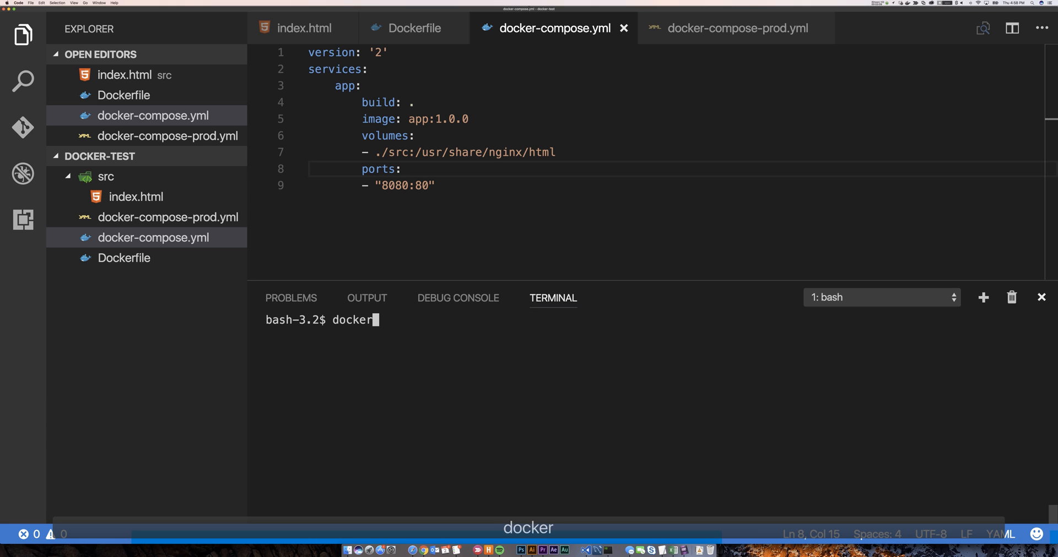
{"action": "type", "text": "-compose up"}
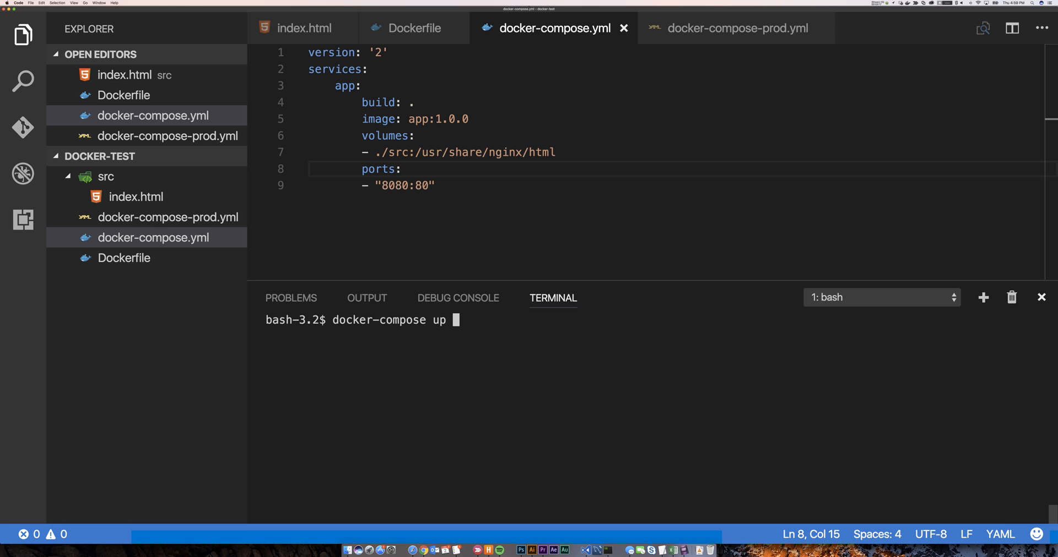
{"action": "type", "text": "--buil"}
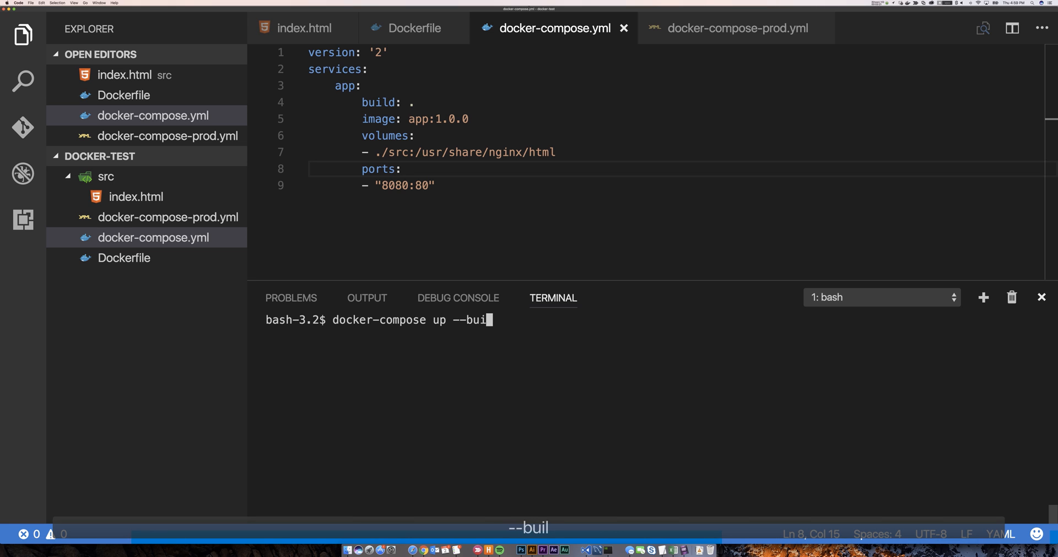
{"action": "type", "text": "d"}
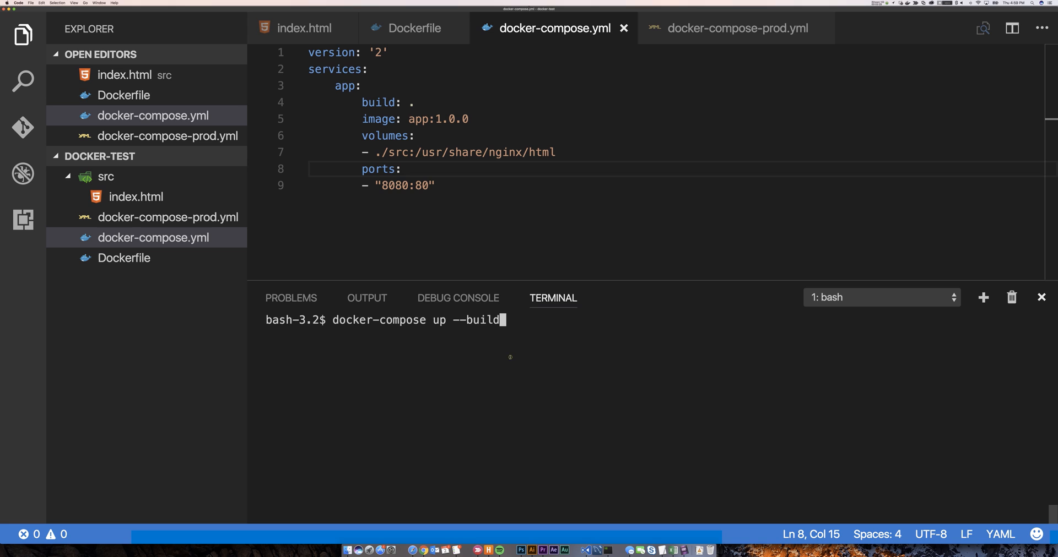
{"action": "key", "text": "Return"}
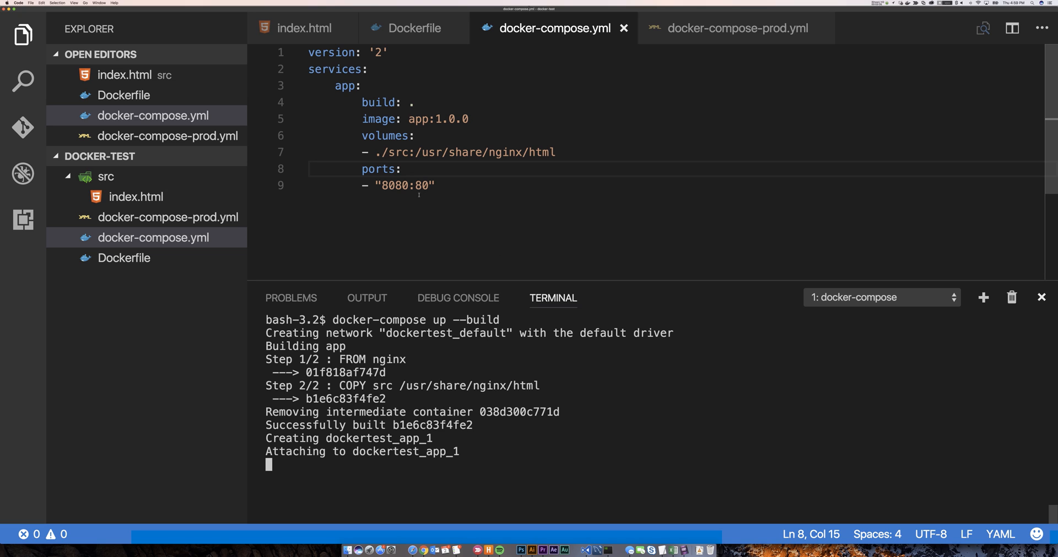
{"action": "mouse_move", "coordinate": [455, 210]}
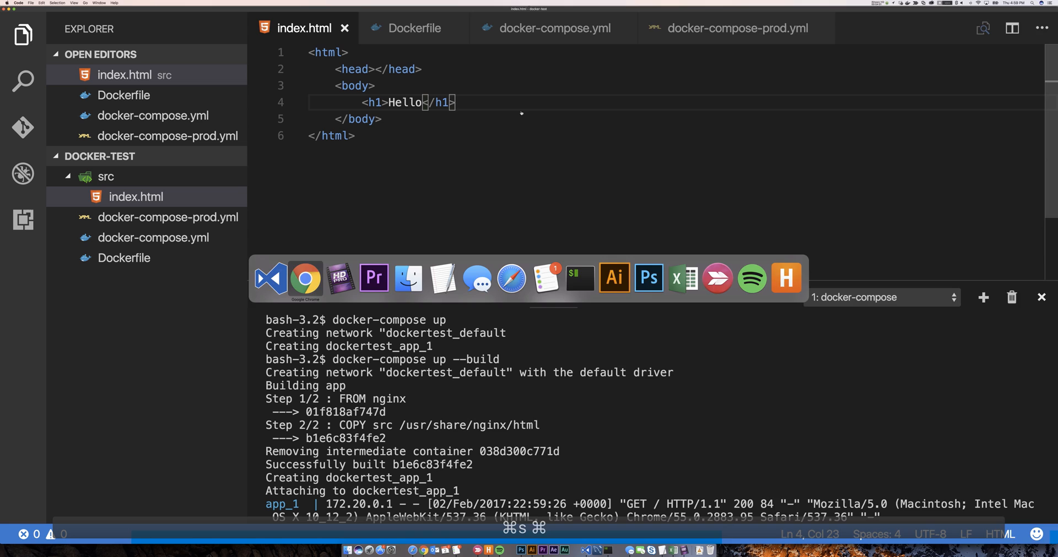
Step: Compare docker-compose-prod.yml (app:1.0.0, no src volume) with the dev compose file and Dockerfile
{"action": "left_click", "coordinate": [305, 278]}
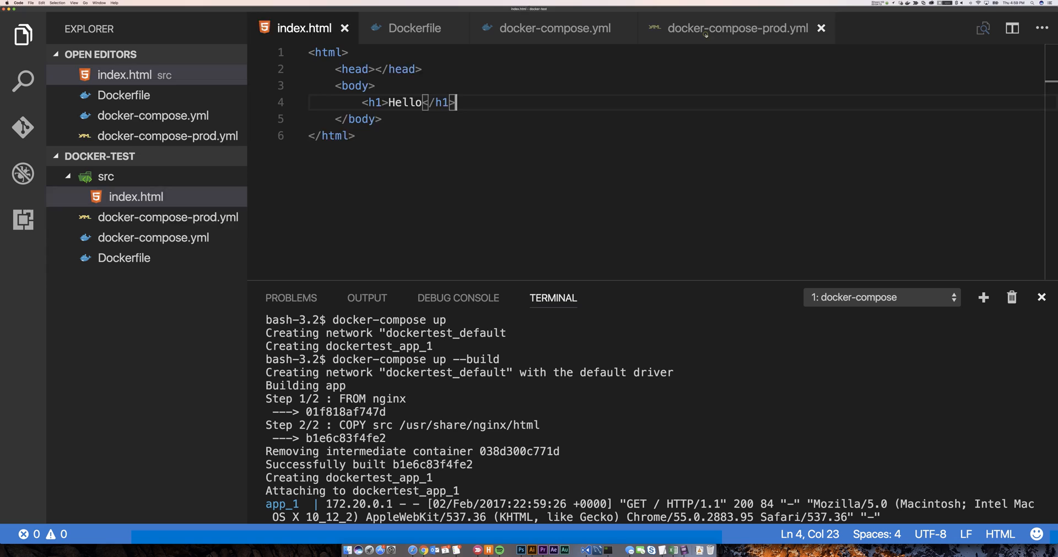
{"action": "left_click", "coordinate": [737, 28]}
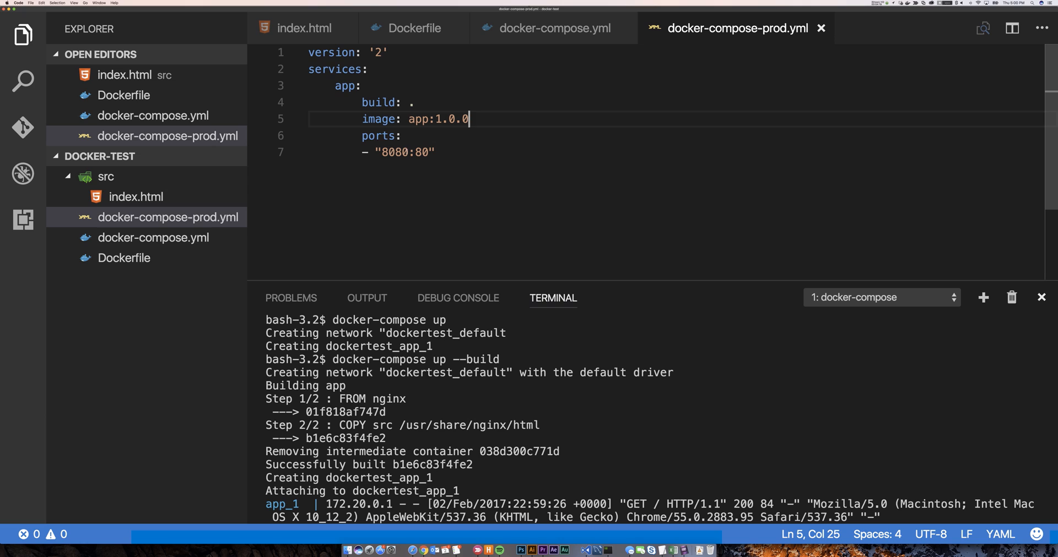
{"action": "left_click", "coordinate": [553, 28]}
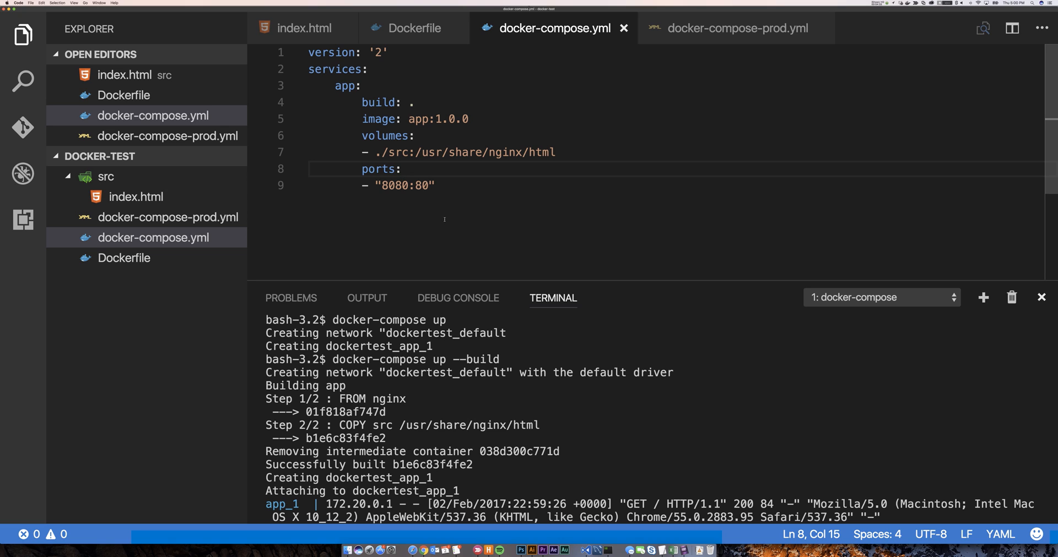
{"action": "mouse_move", "coordinate": [429, 238]}
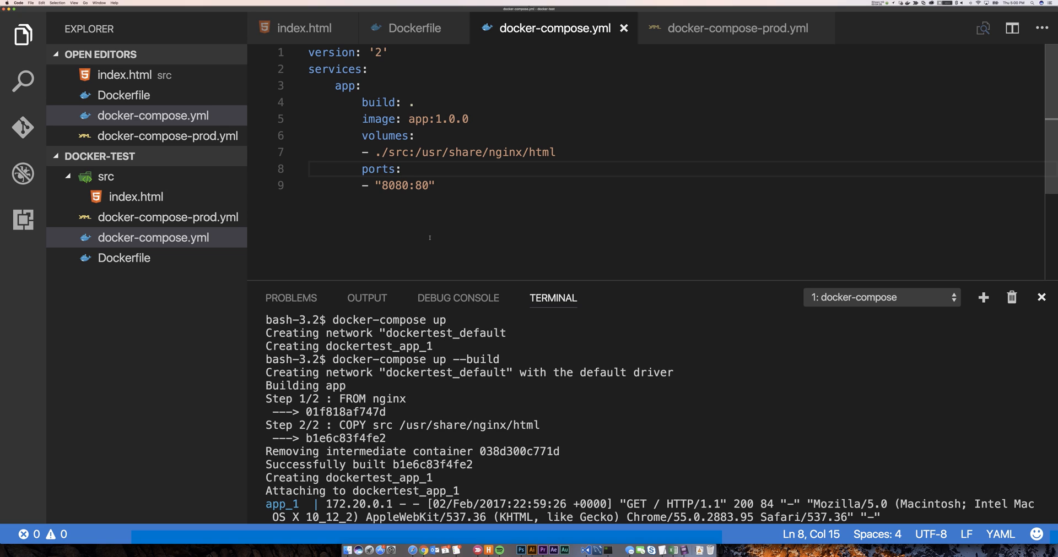
{"action": "mouse_move", "coordinate": [417, 214]}
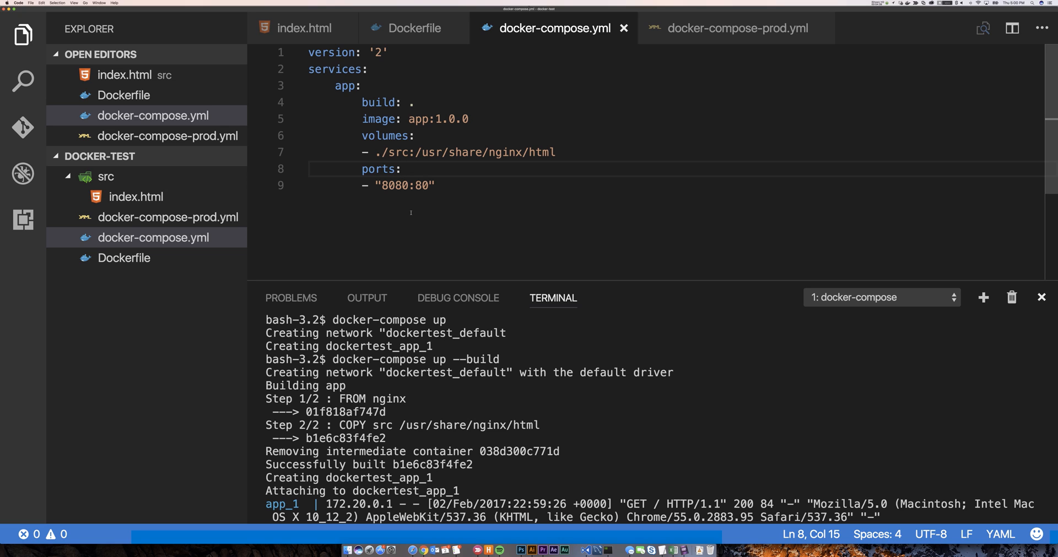
{"action": "mouse_move", "coordinate": [734, 27]}
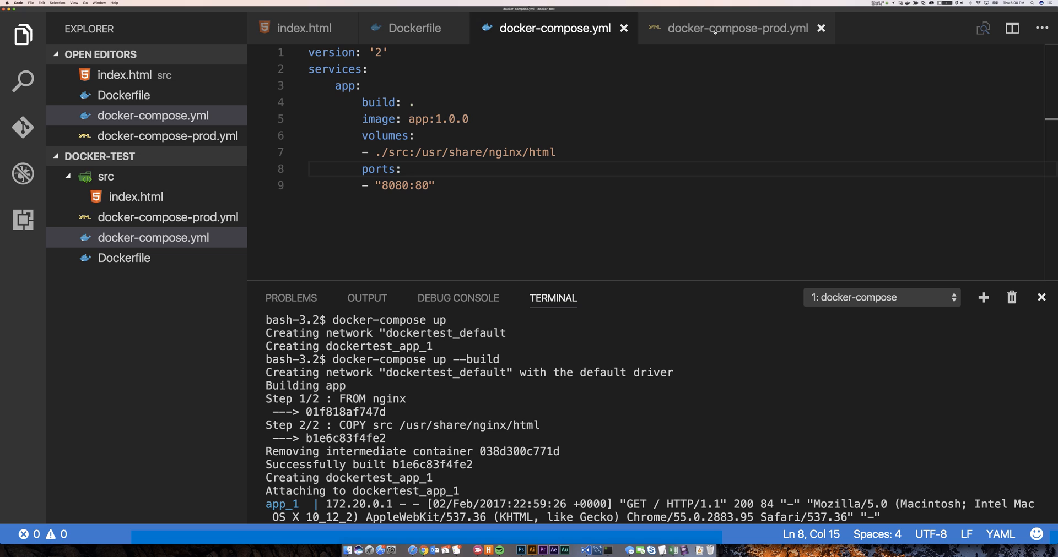
{"action": "mouse_move", "coordinate": [736, 29]}
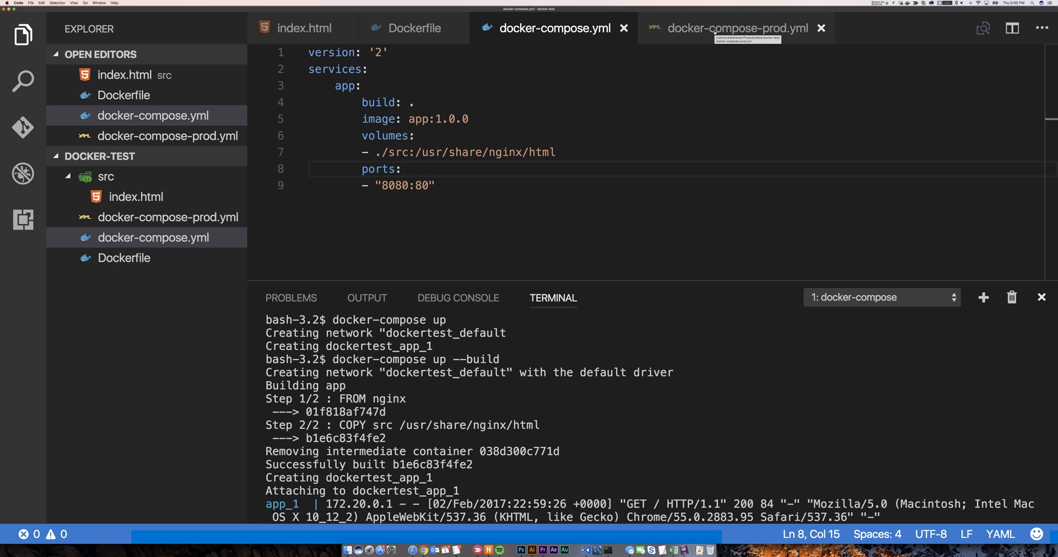
{"action": "left_click", "coordinate": [734, 28]}
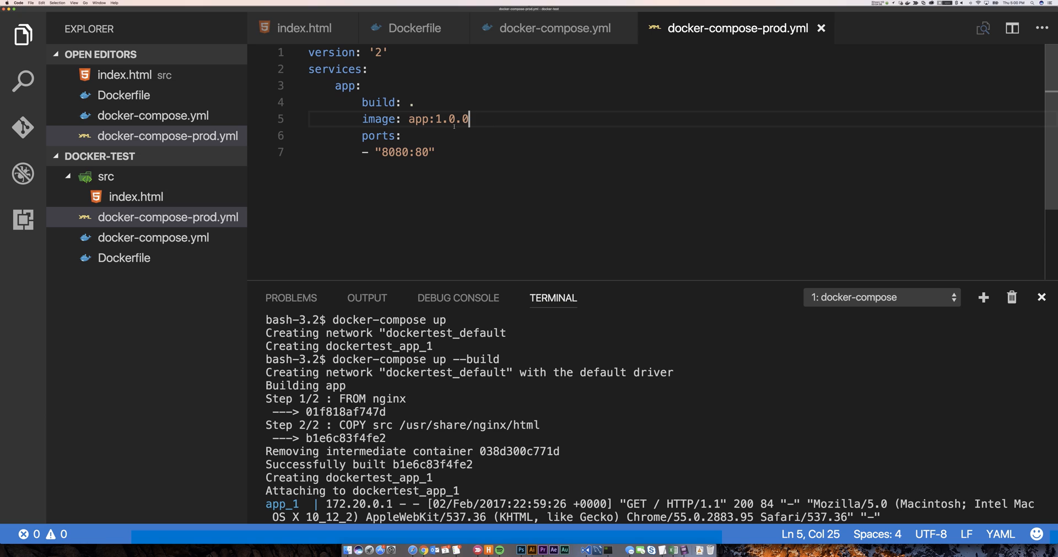
{"action": "mouse_move", "coordinate": [422, 39]}
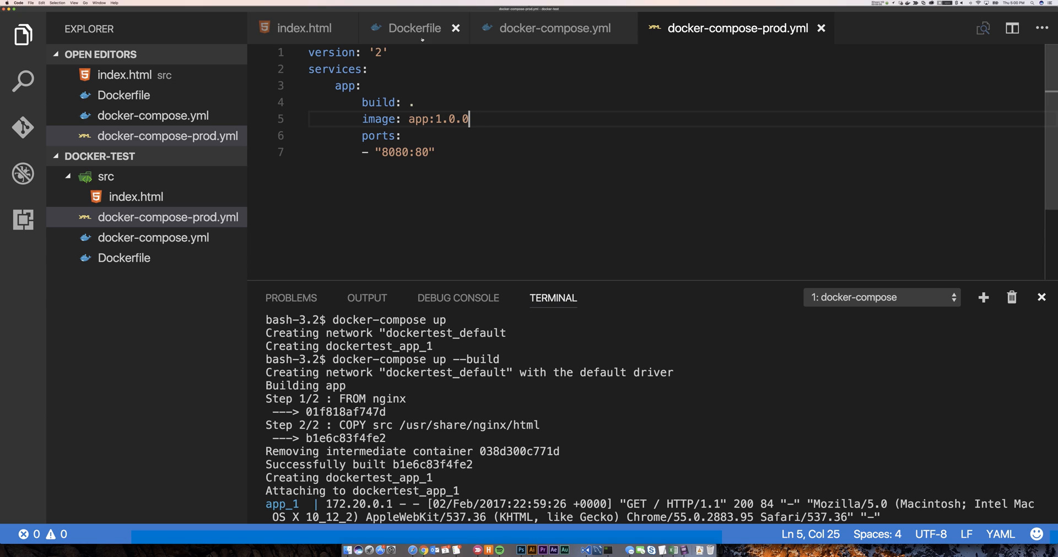
{"action": "left_click", "coordinate": [413, 28]}
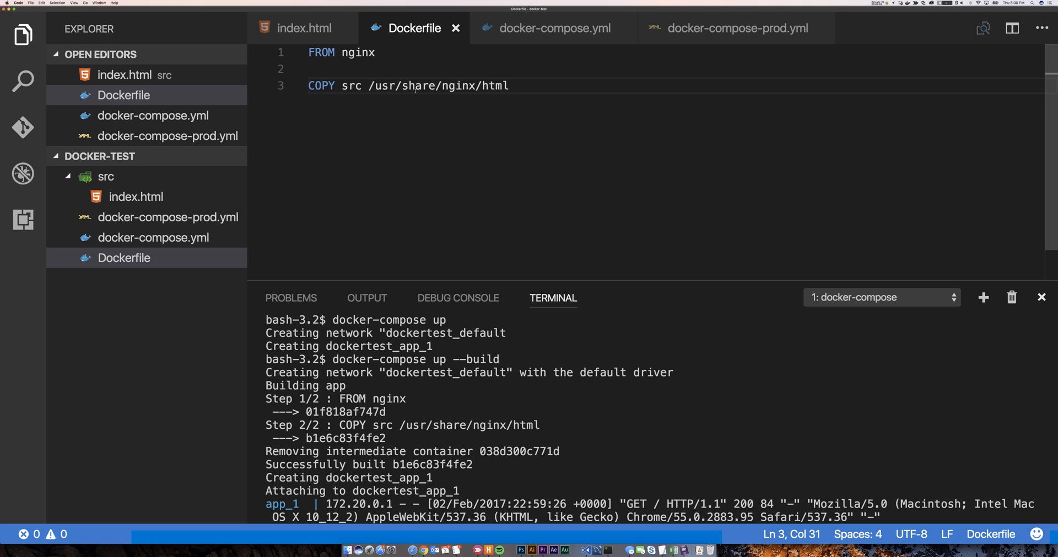
{"action": "left_click", "coordinate": [734, 27]}
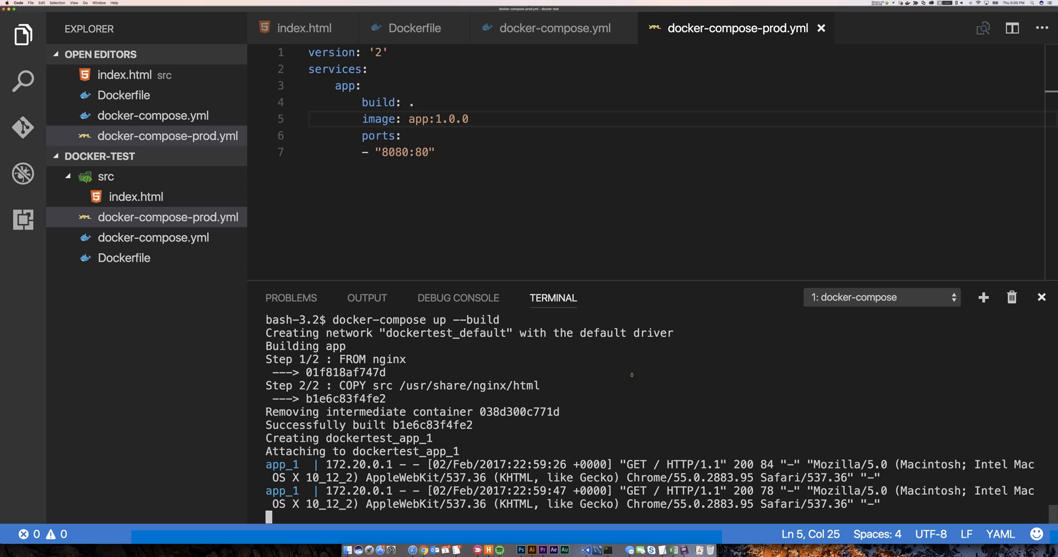
{"action": "mouse_move", "coordinate": [461, 196]}
{"action": "type", "text": "docker-compose u"}
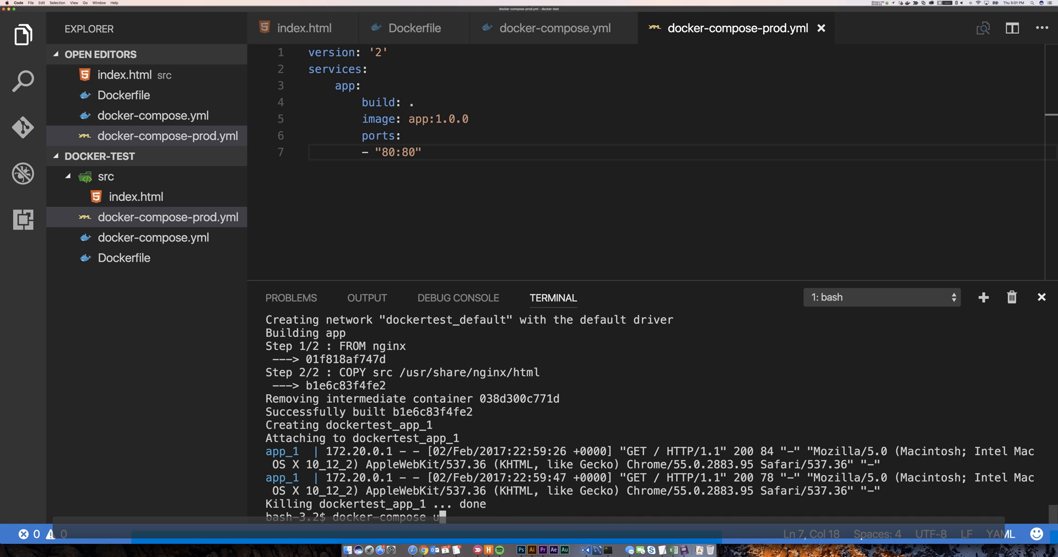
Step: Run docker-compose down, then docker-compose -f docker-compose-prod.yml up --build for the 80:80 production service
{"action": "type", "text": "down"}
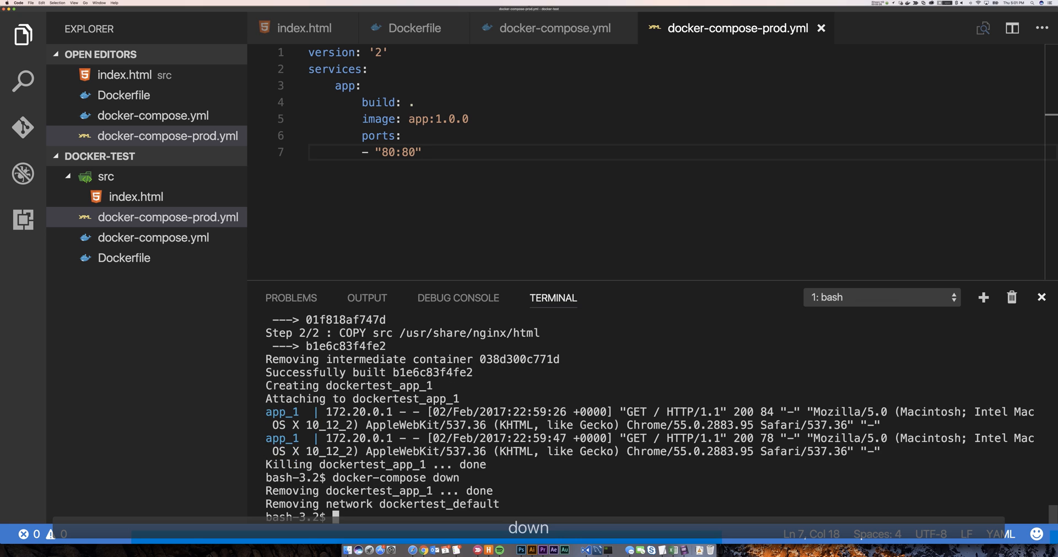
{"action": "type", "text": "docker-compose up --build"}
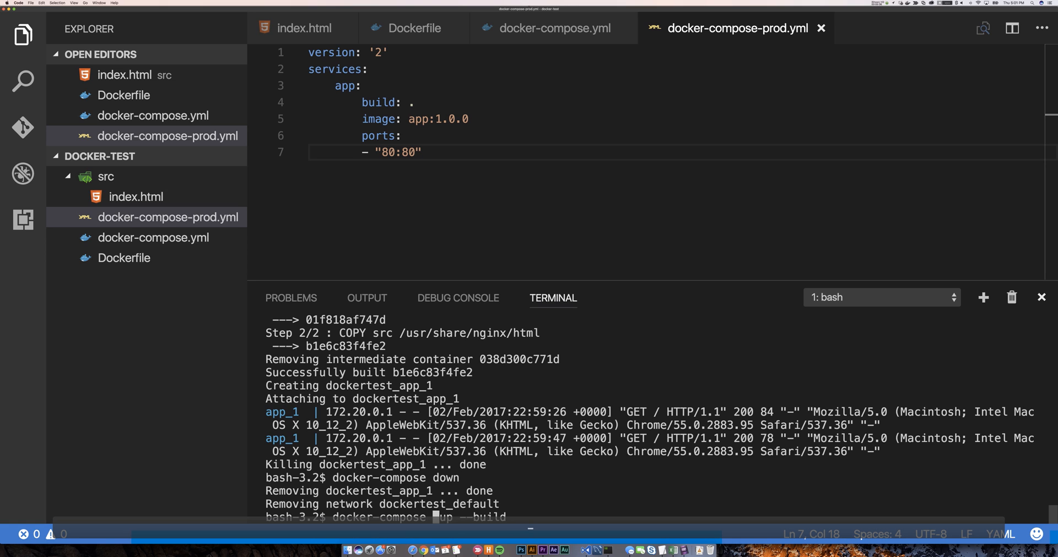
{"action": "type", "text": "-f"}
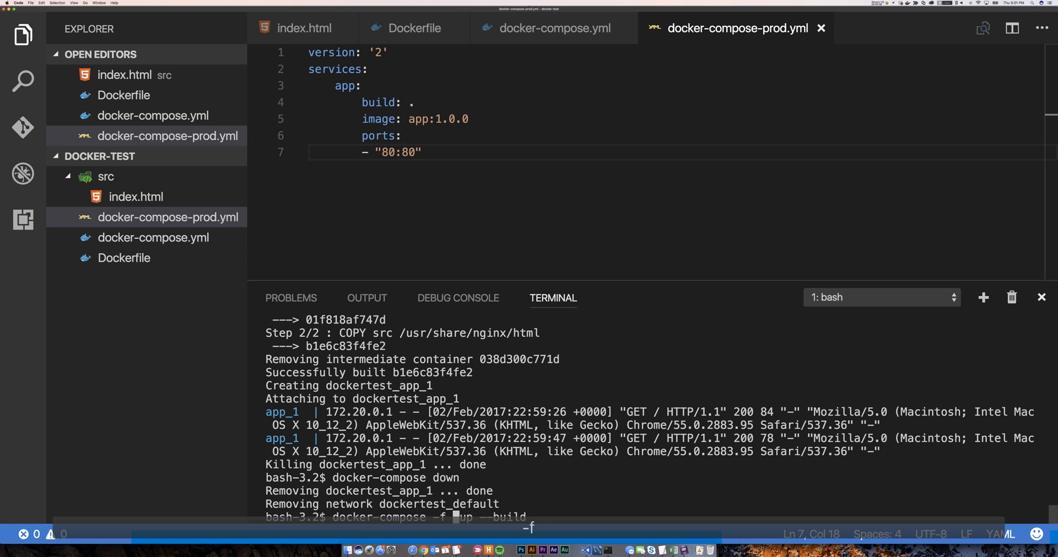
{"action": "type", "text": "docker-compo"}
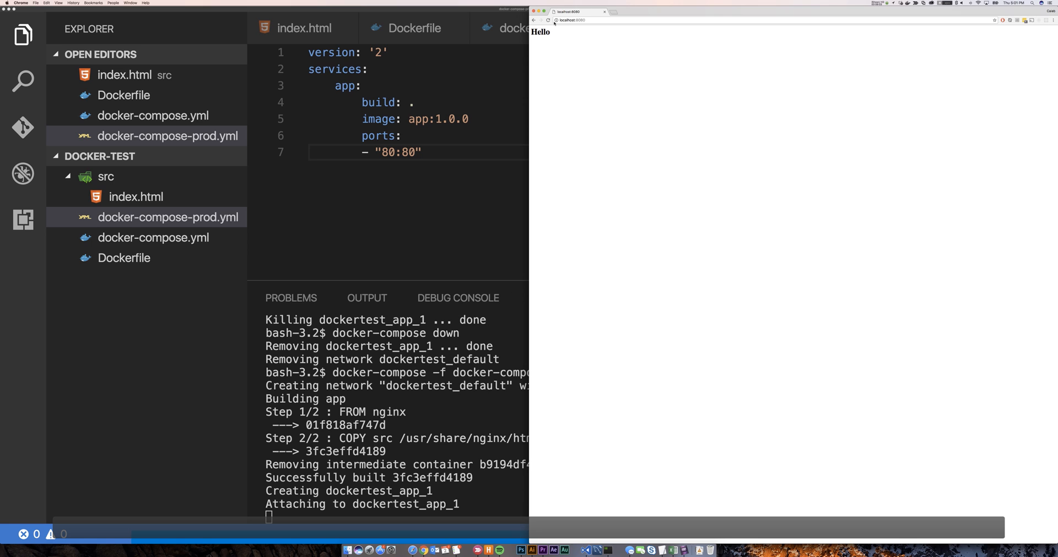
Step: Load plain localhost in Chrome so the production nginx container serves the Hello page
{"action": "left_click", "coordinate": [547, 20]}
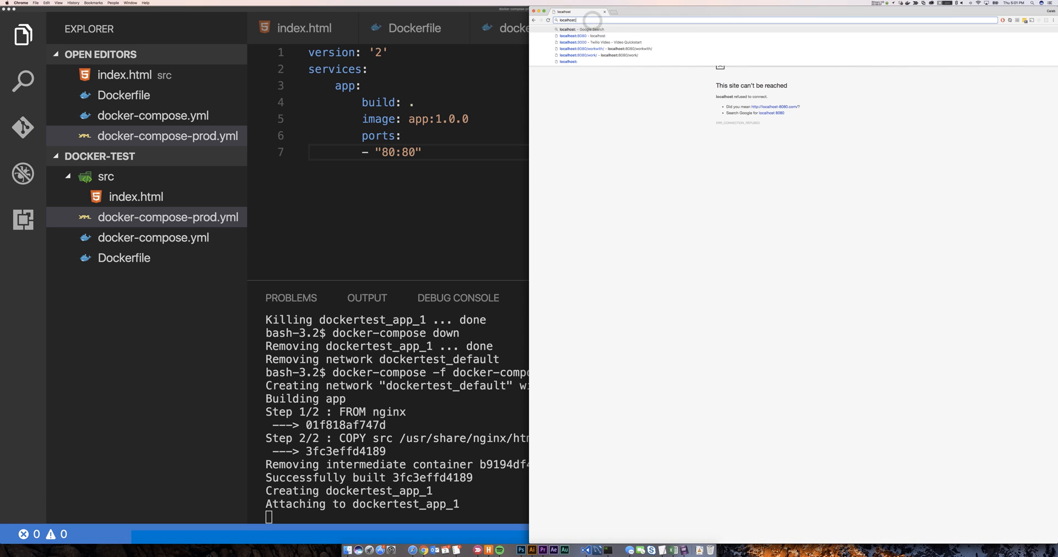
{"action": "key", "text": "Enter"}
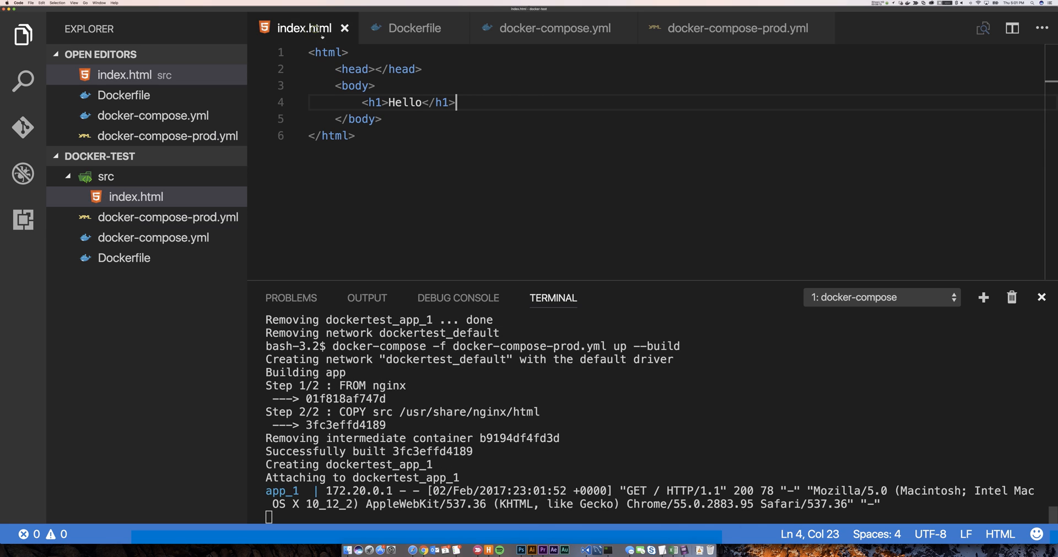
{"action": "left_click", "coordinate": [419, 102]}
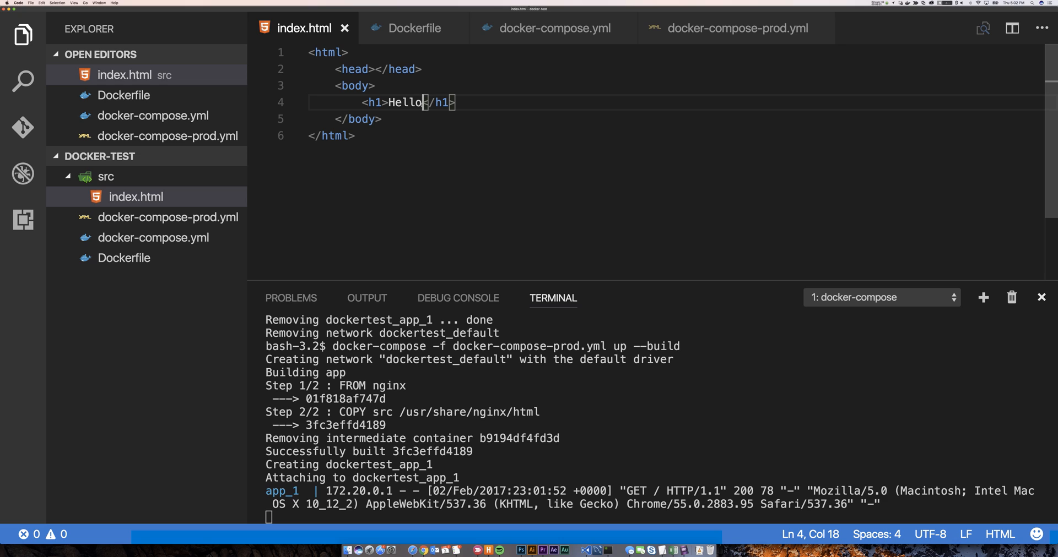
{"action": "double_click", "coordinate": [404, 102]}
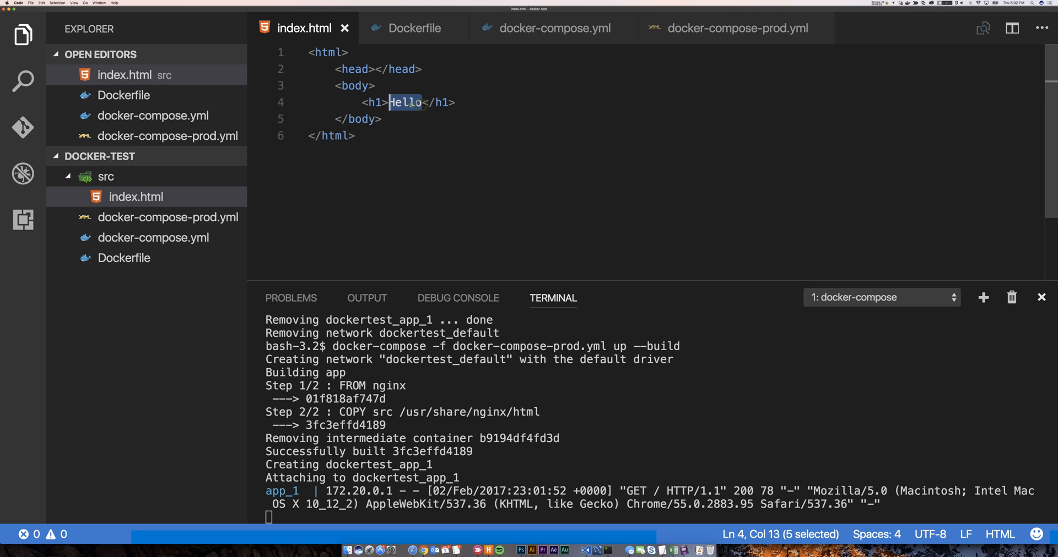